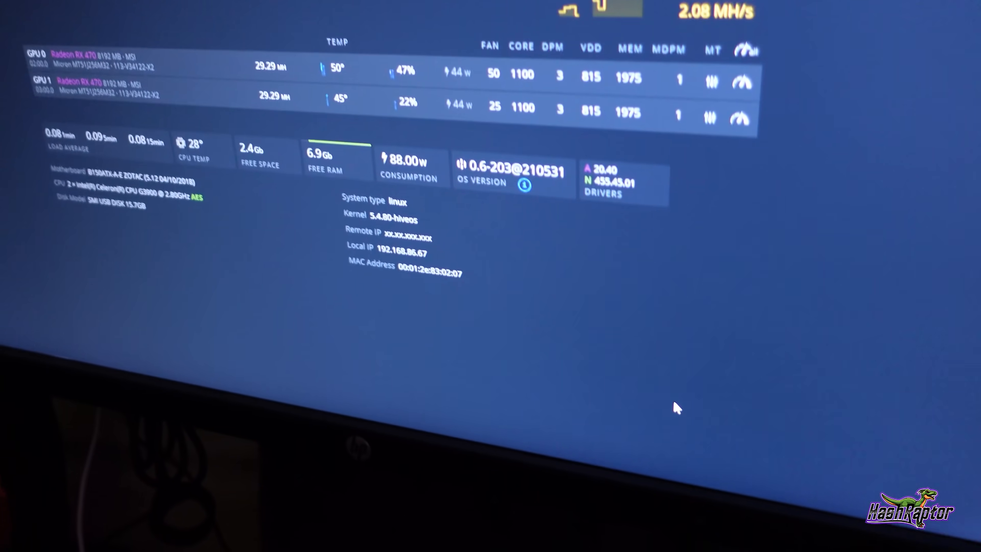
scroll("up", 3)
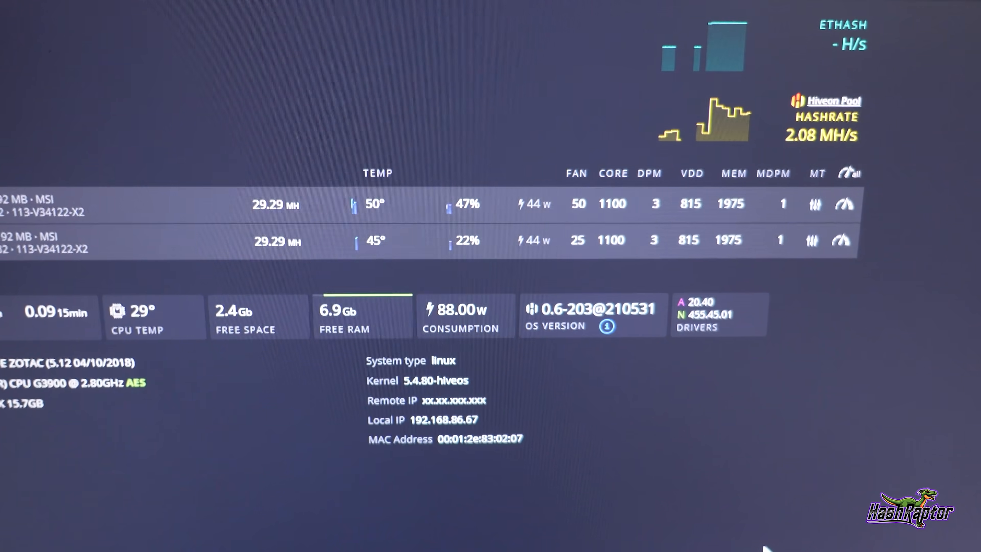
scroll("up", 3)
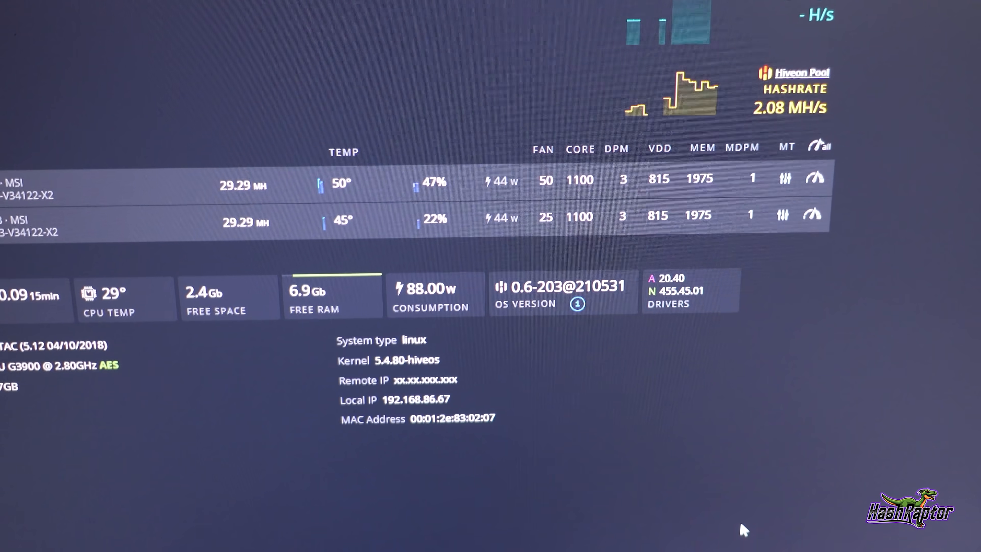
scroll("up", 3)
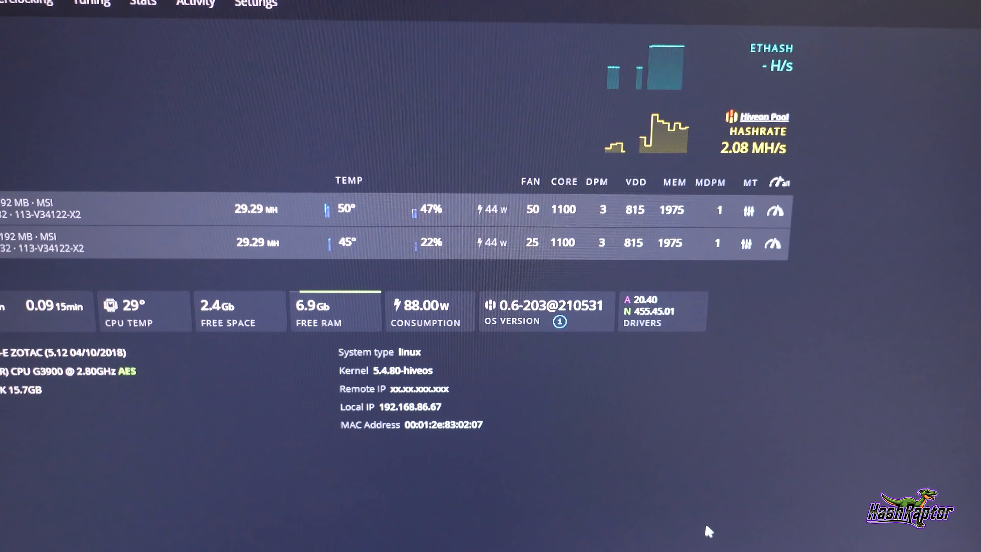
scroll("up", 3)
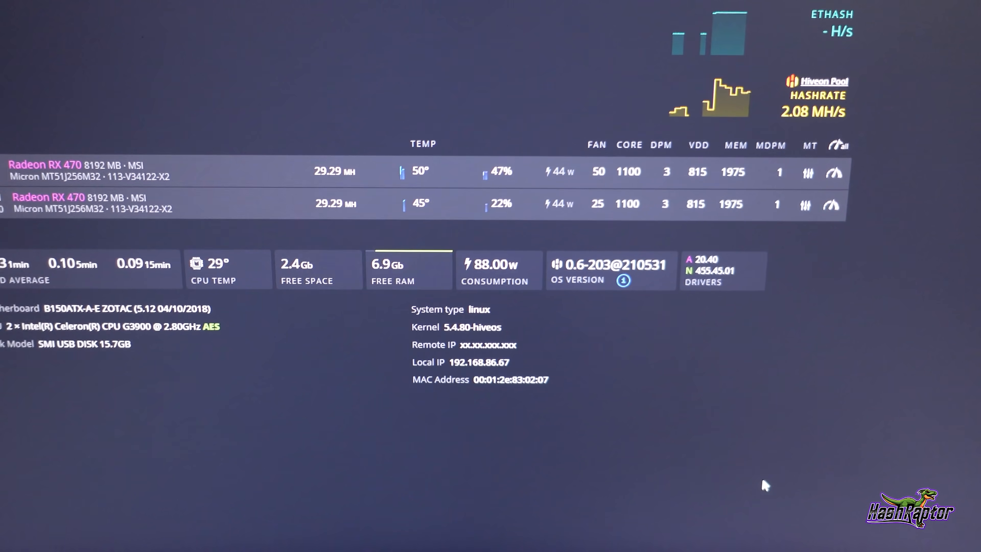